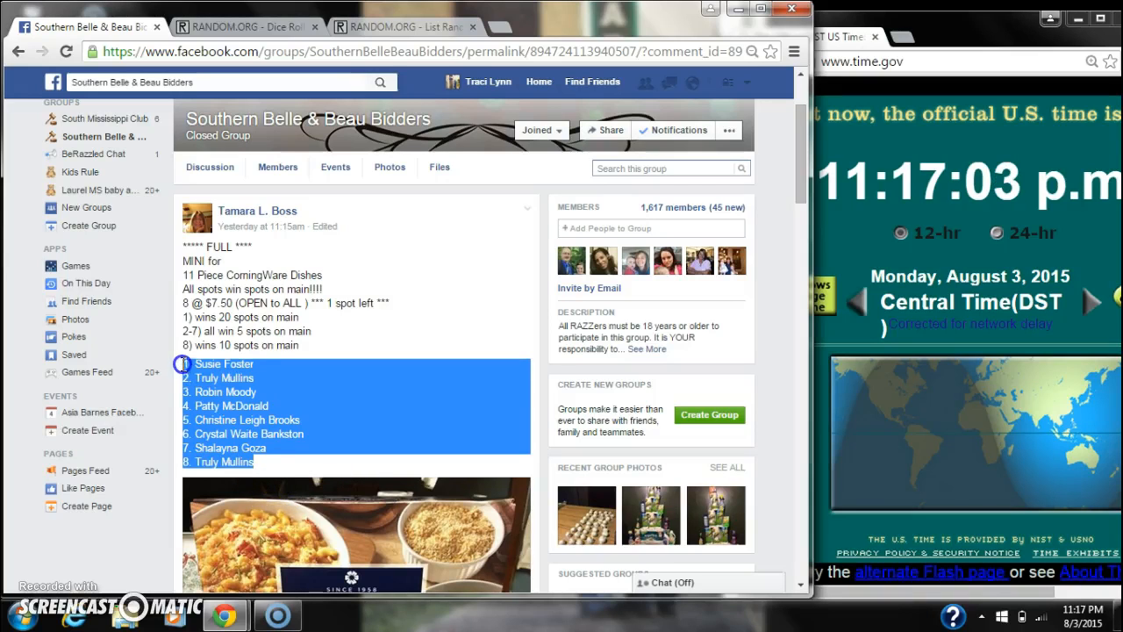
- Copy the post's list of eight names from the Facebook group post
right_click(308, 393)
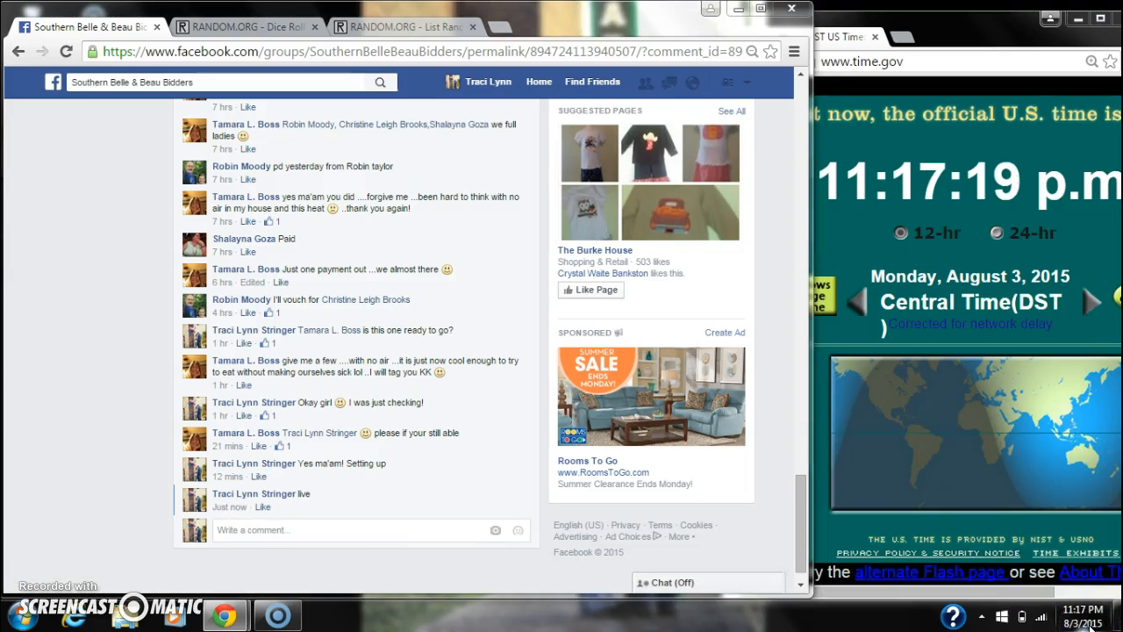
- Roll the two dice in the Dice Roller and return to the List Randomizer holding the eight names
click(404, 26)
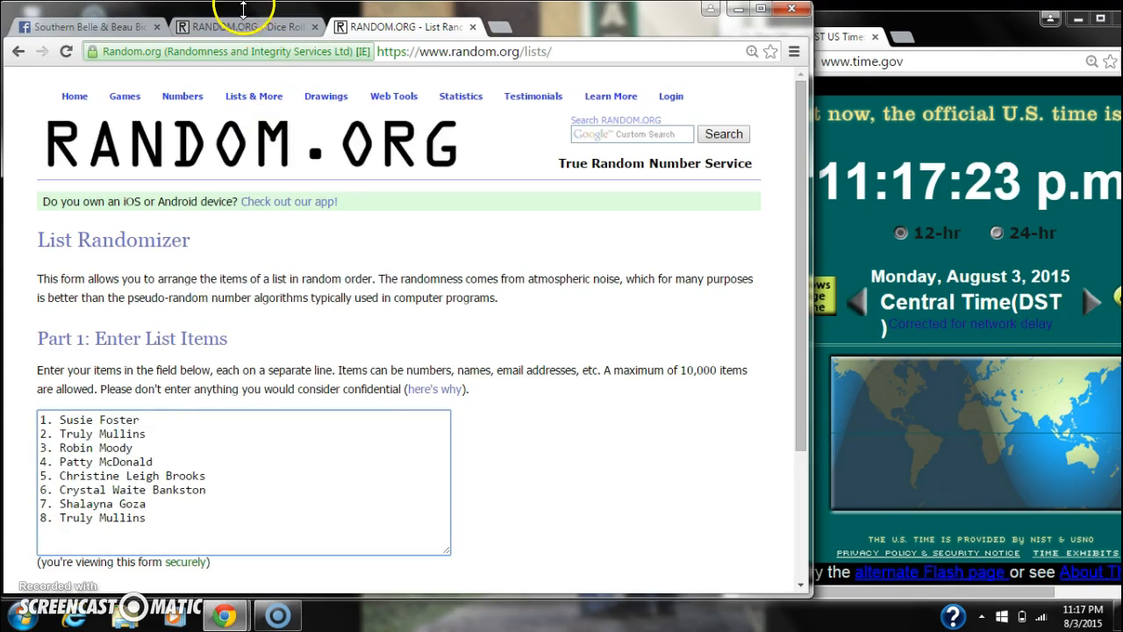
click(245, 27)
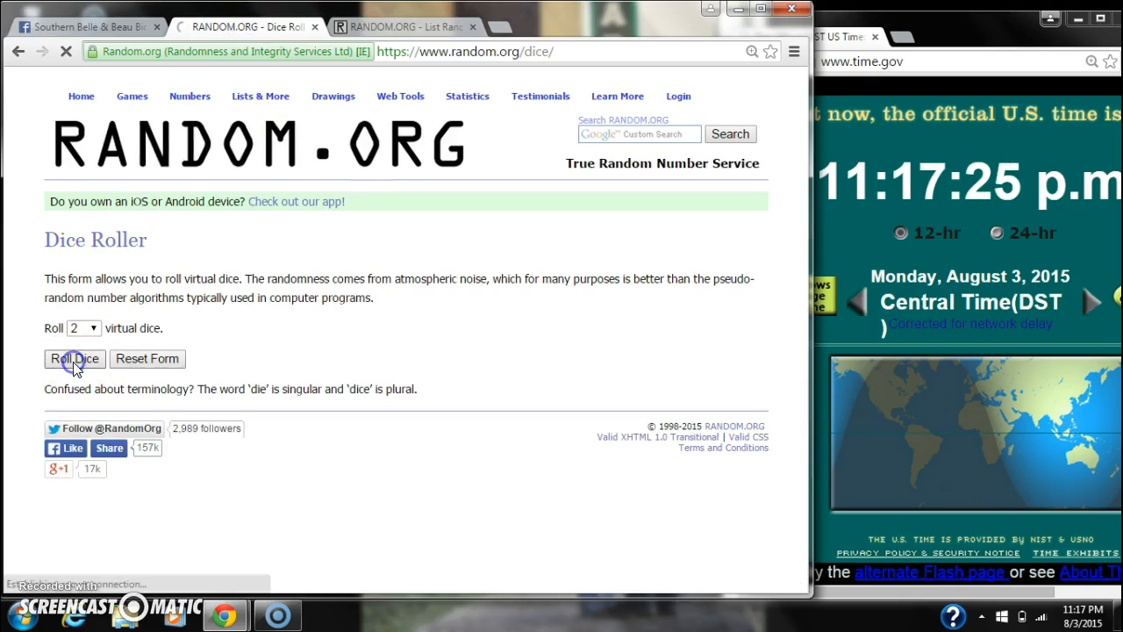
click(74, 357)
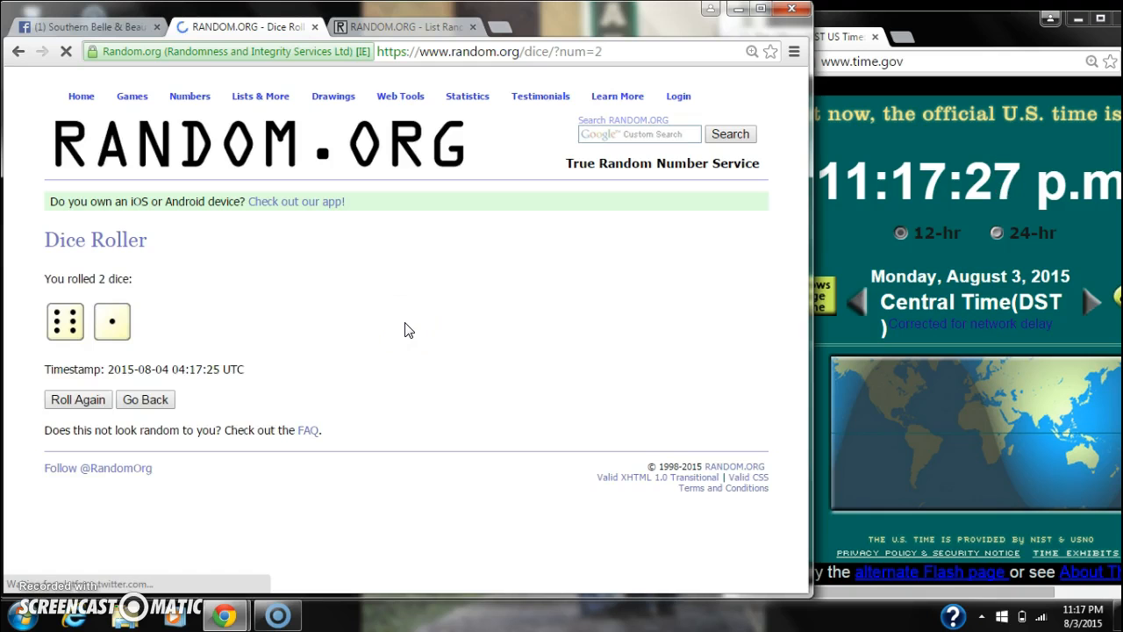
click(400, 26)
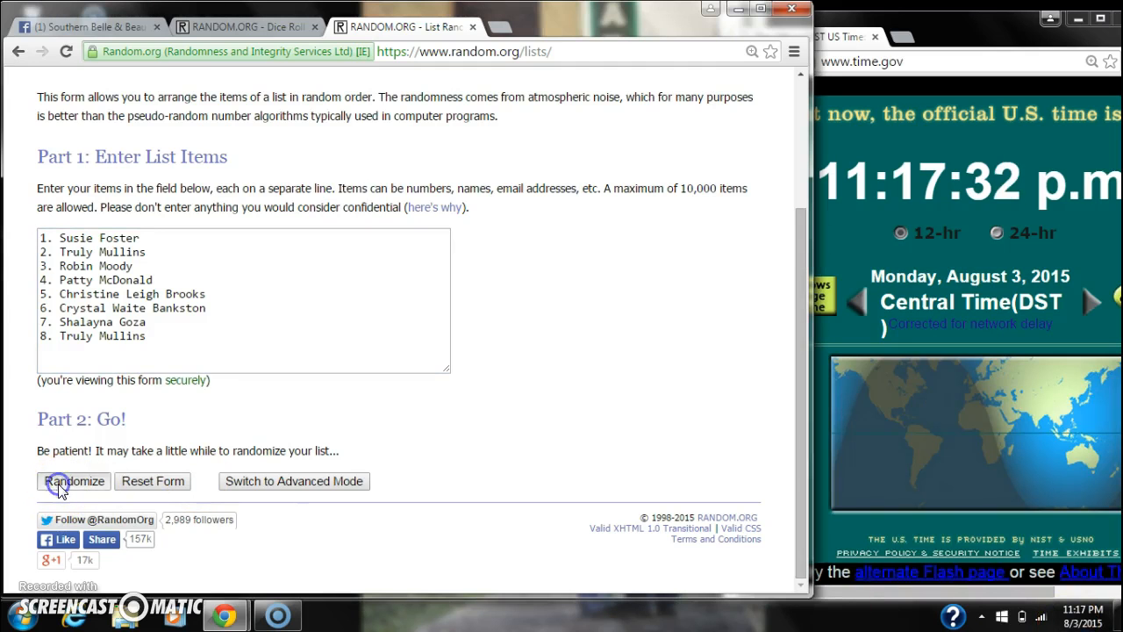
- Shuffle the eight-name list through its first five random orders, checking the dice roll in between
click(74, 480)
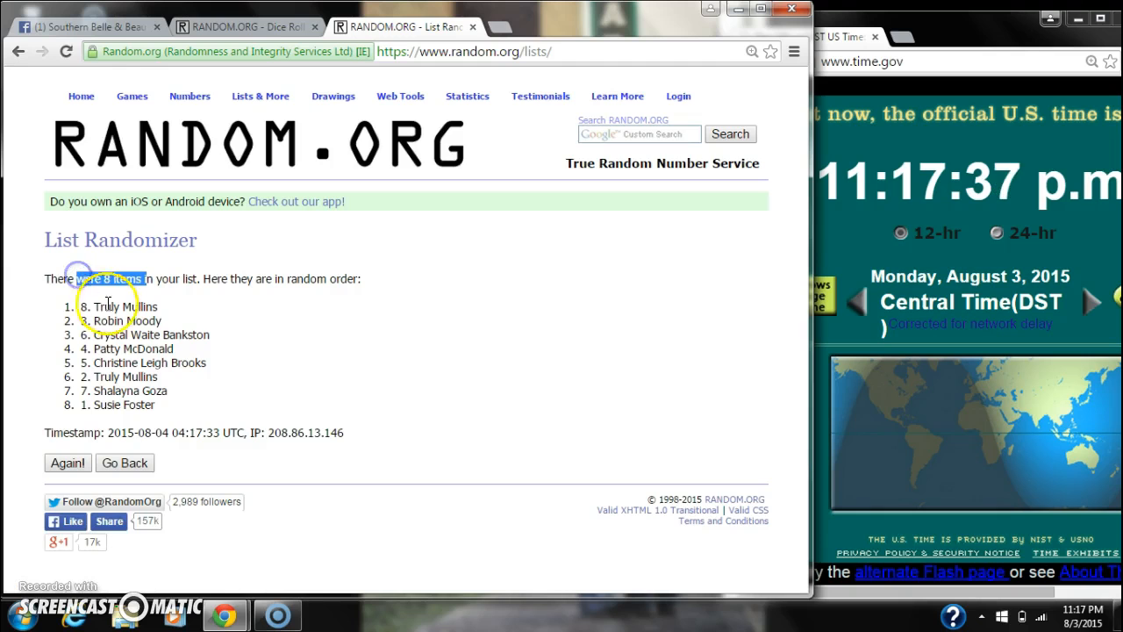
click(242, 26)
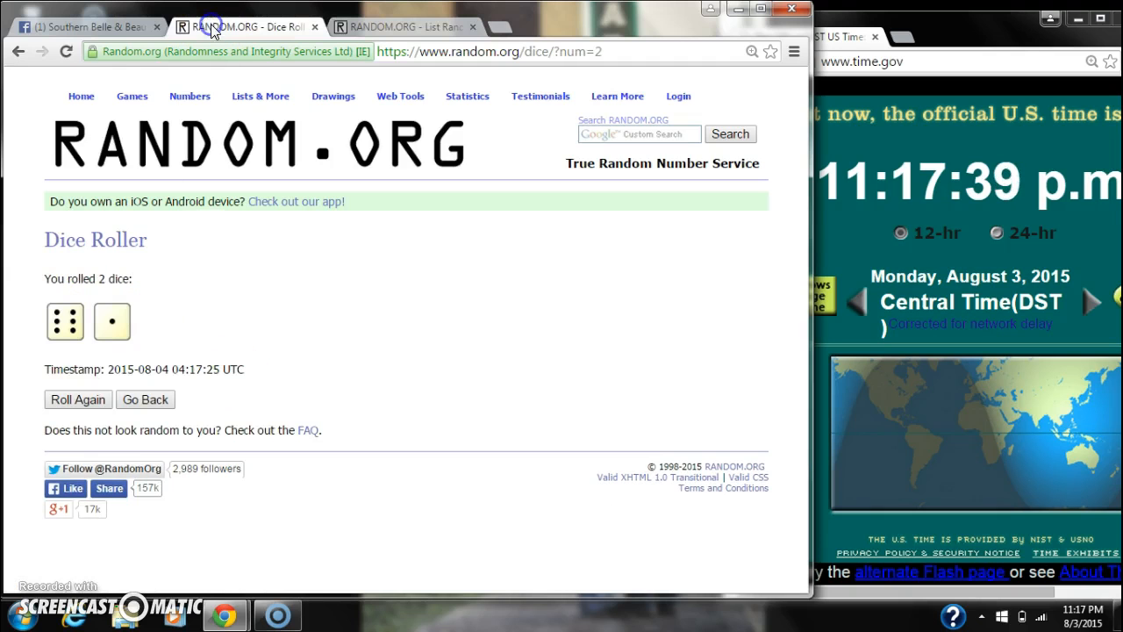
click(400, 26)
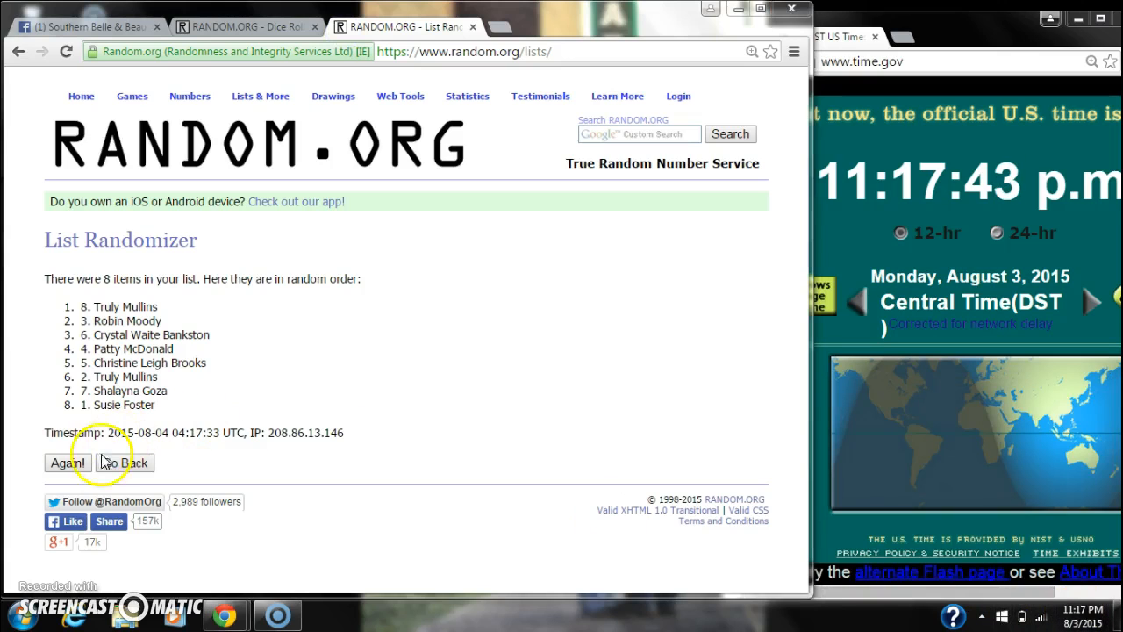
click(67, 463)
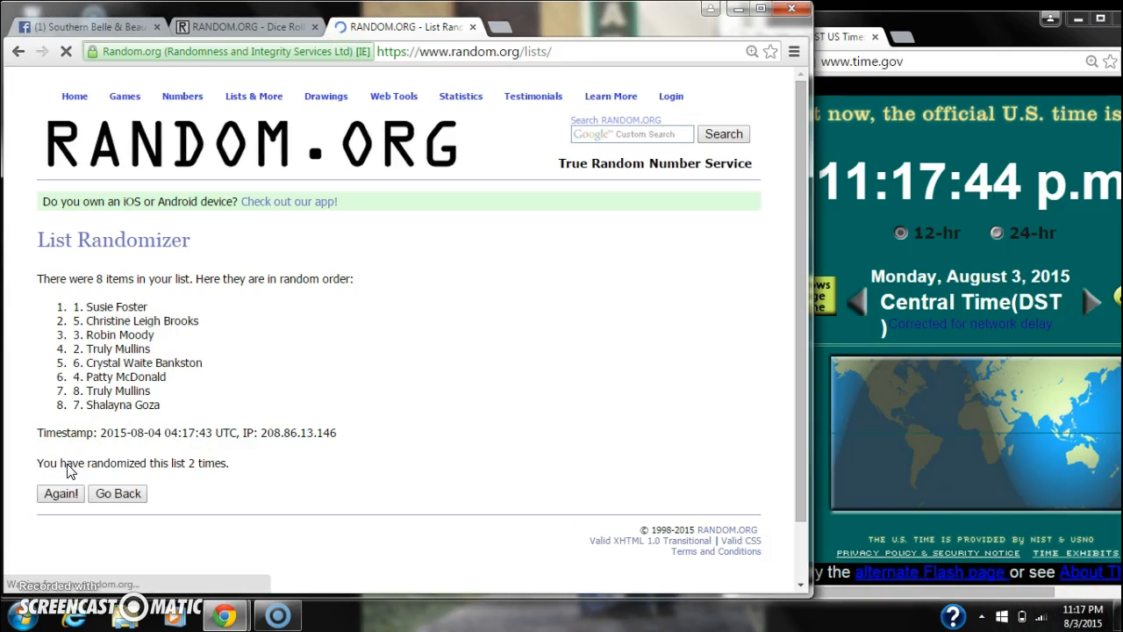
click(60, 493)
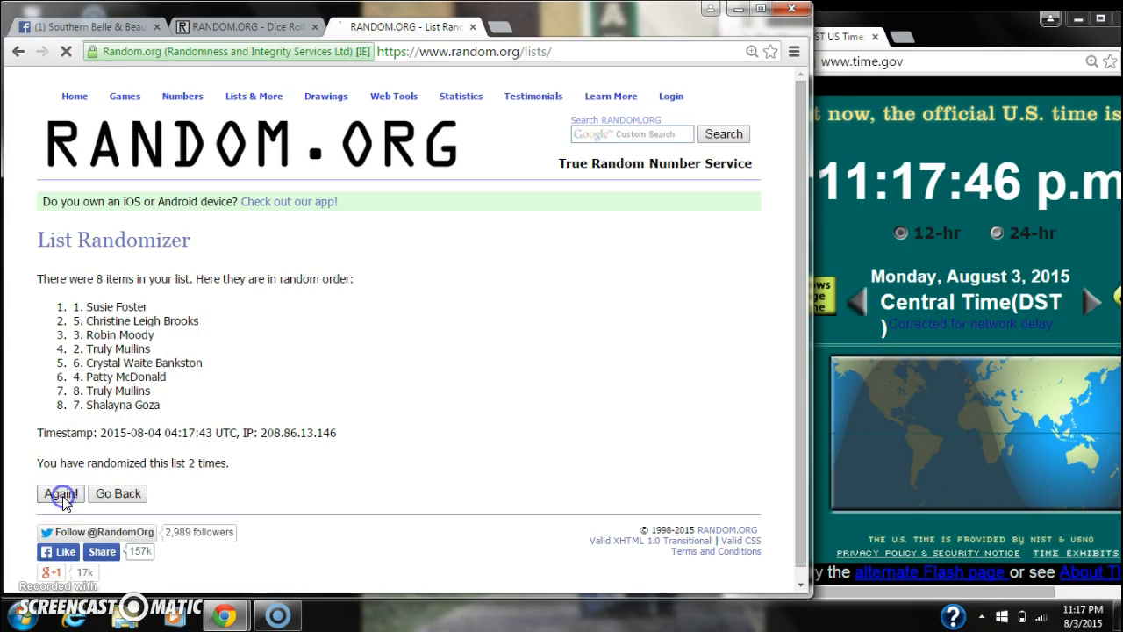
click(60, 493)
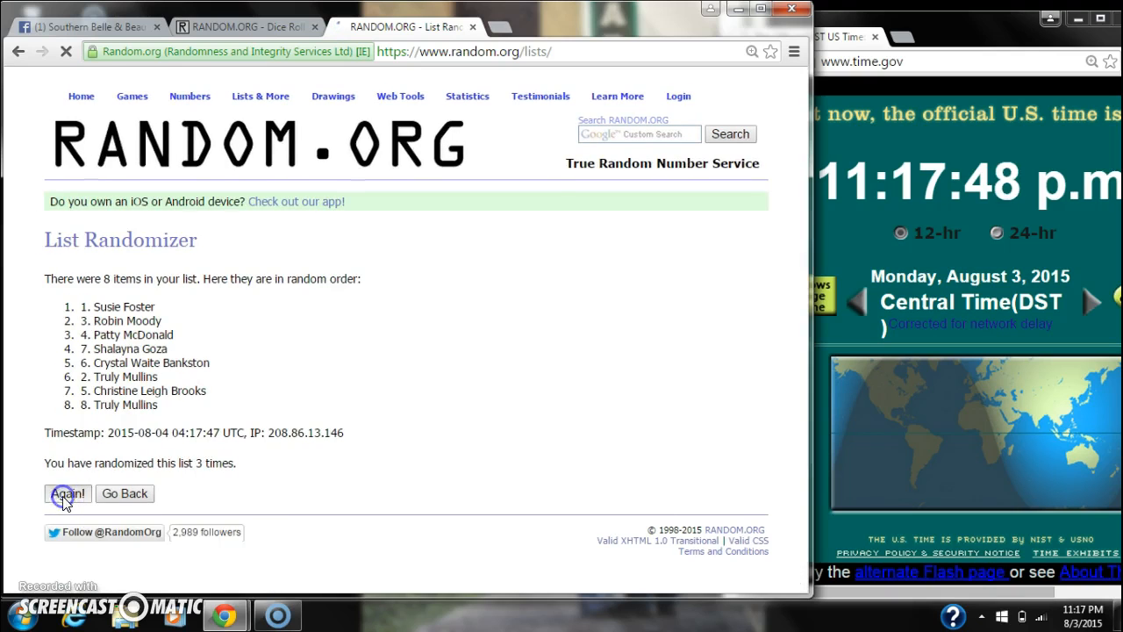
click(66, 493)
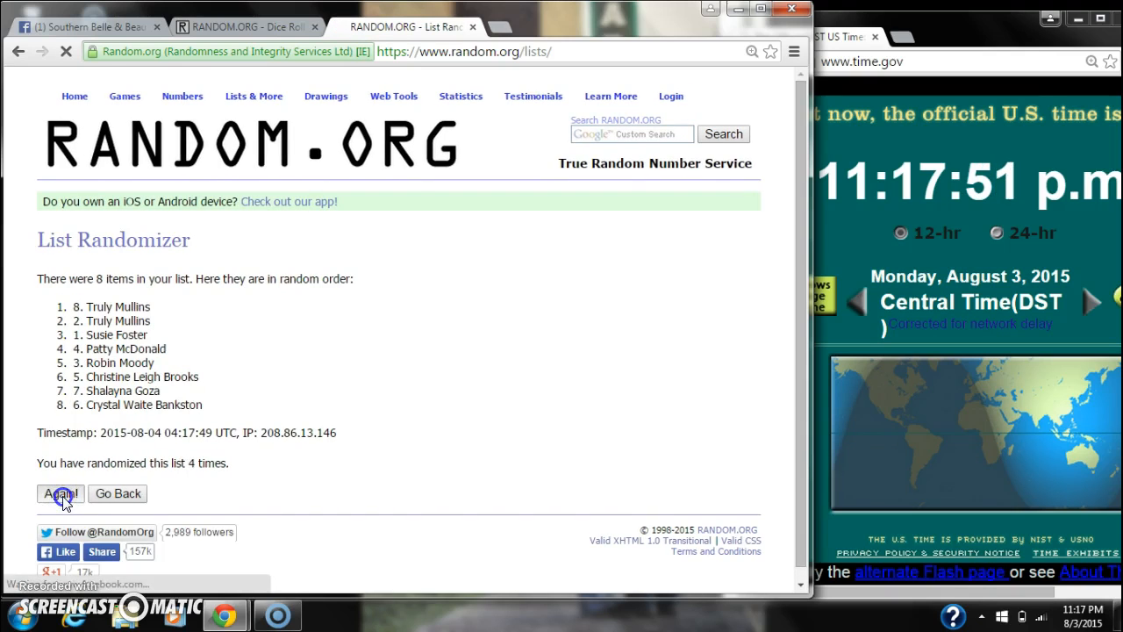
click(60, 494)
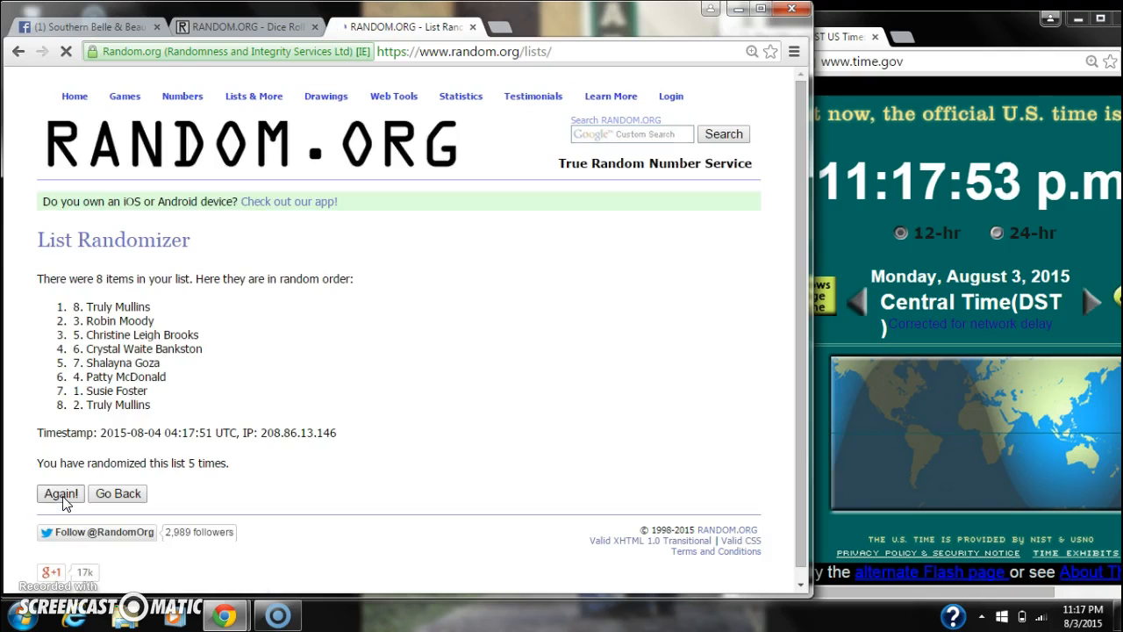
- Shuffle the list a sixth time and mark the count of shuffles done
click(246, 27)
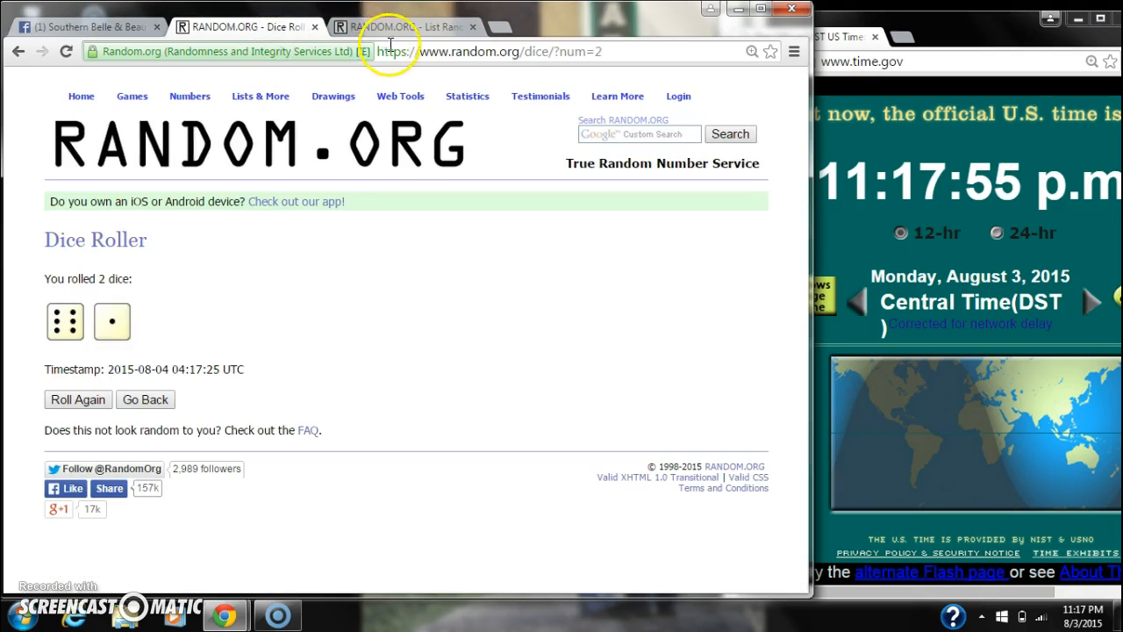
click(404, 26)
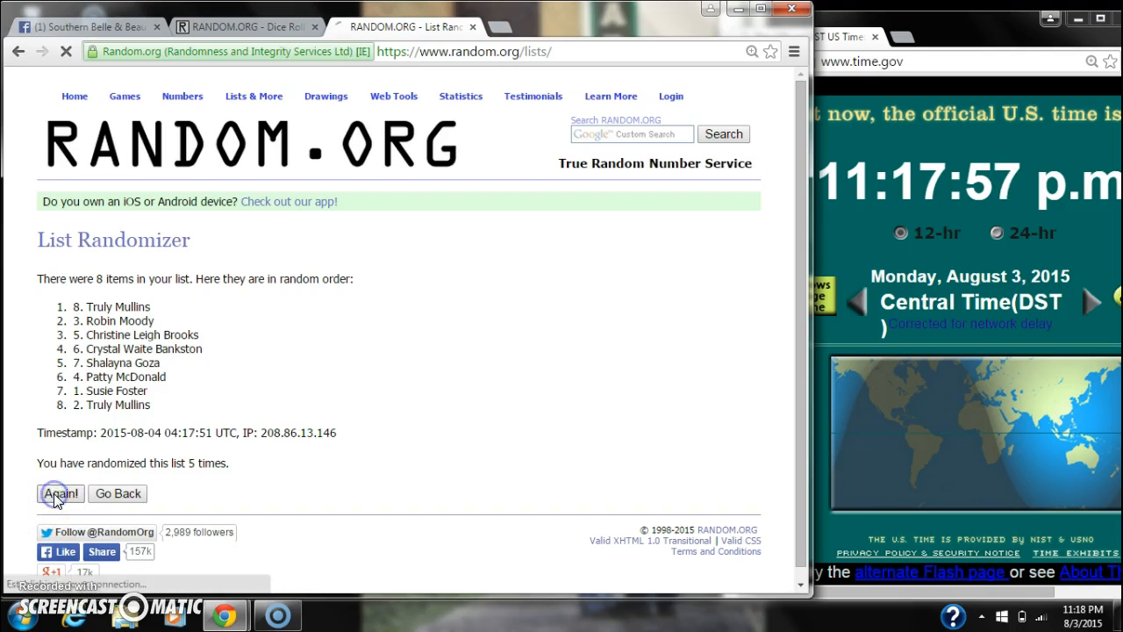
click(59, 493)
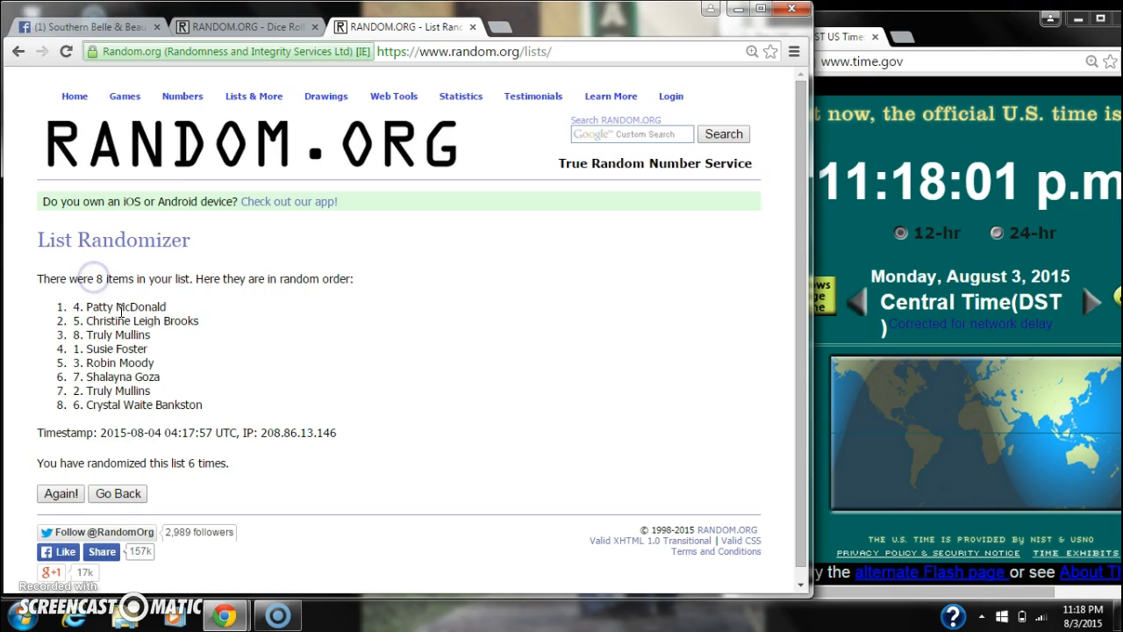
double_click(200, 463)
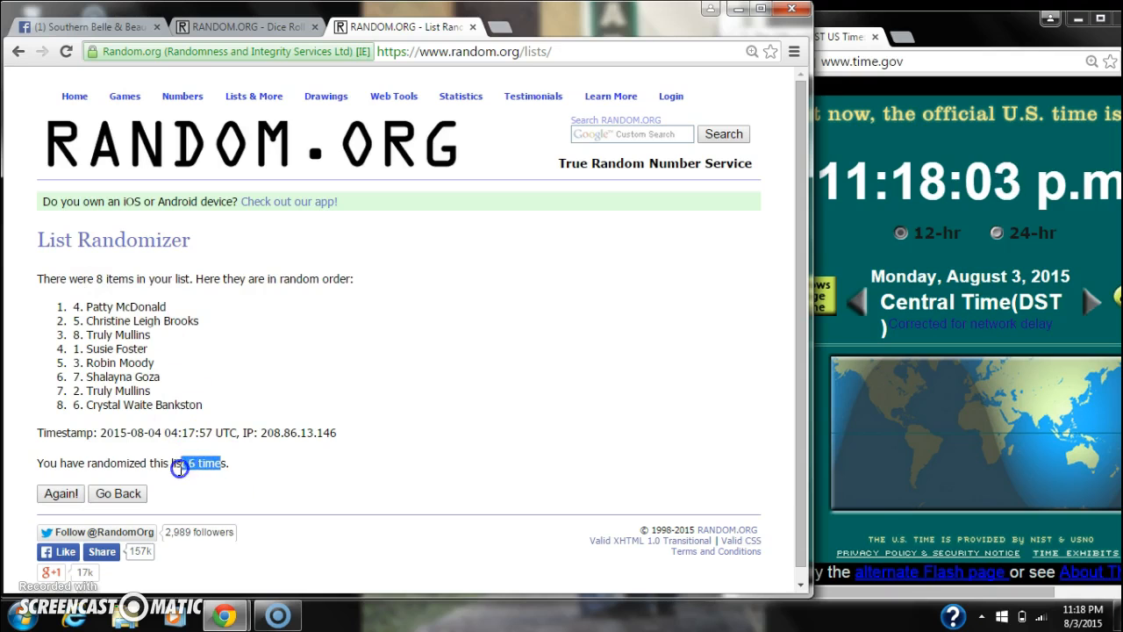
click(246, 26)
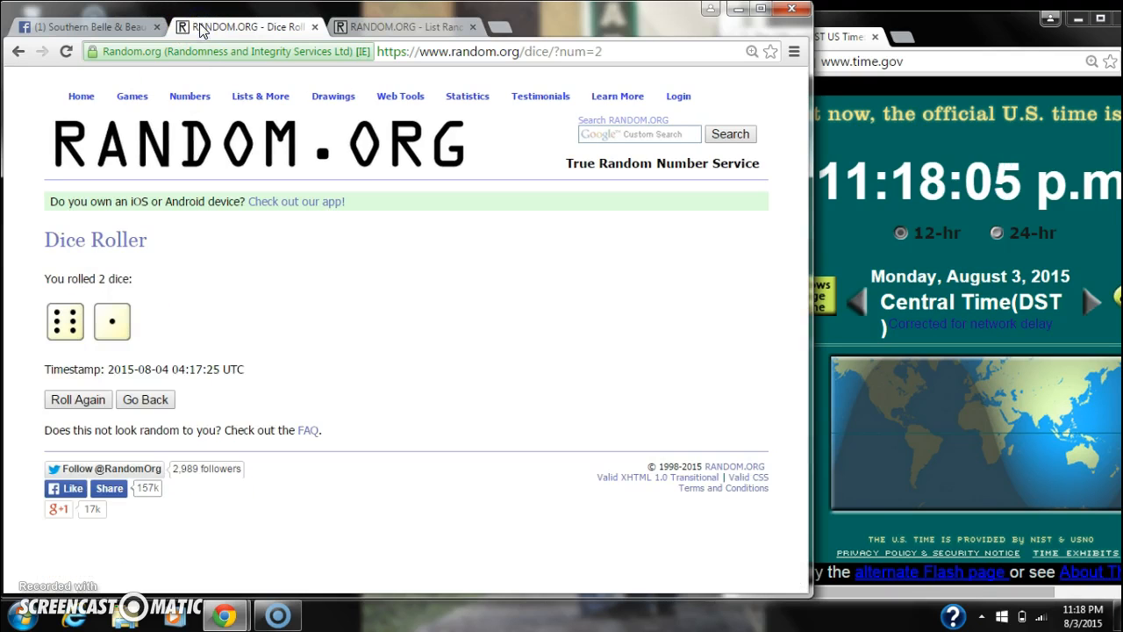
click(400, 26)
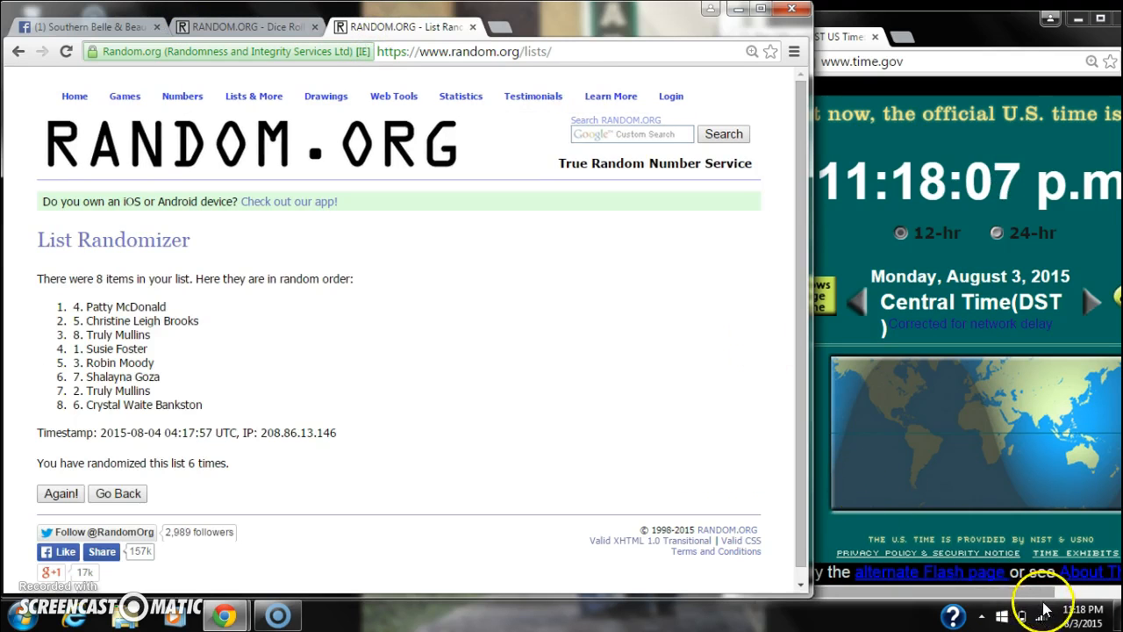
- Shuffle the list a seventh time and bring the six-and-one dice roll back into view
click(1078, 611)
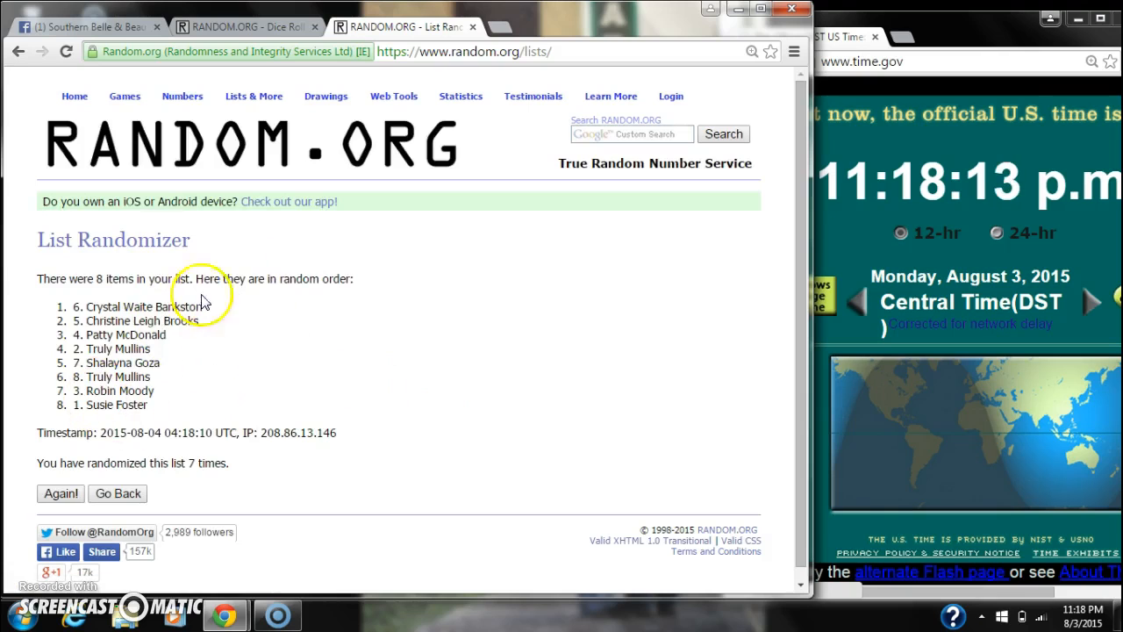
mouse_move(119, 277)
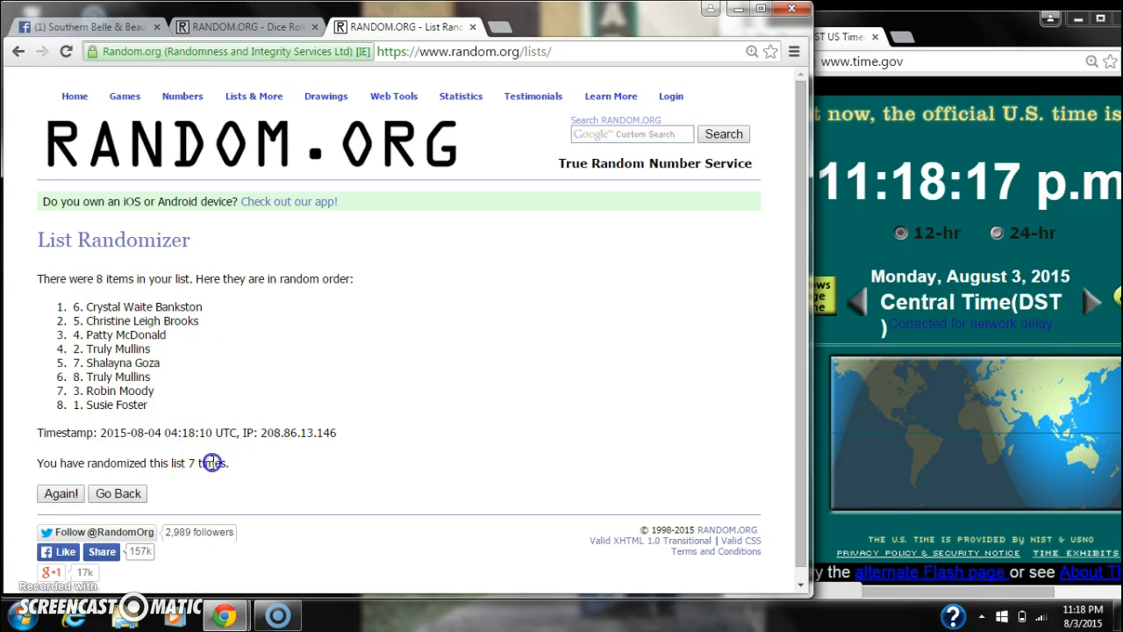
click(242, 26)
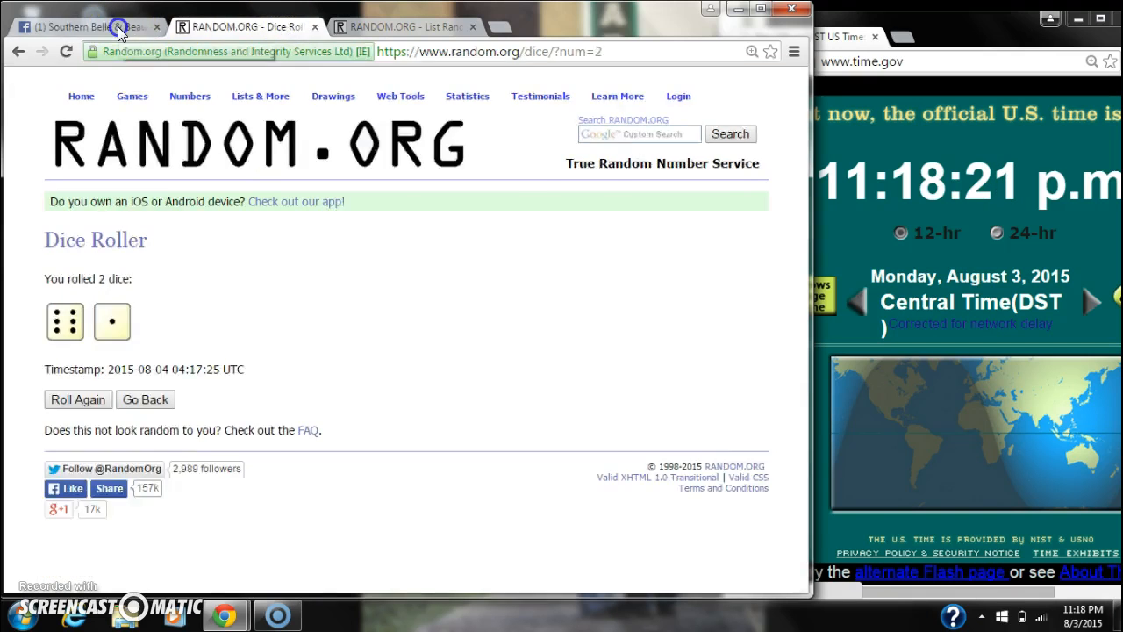
- Compare the seven-times-shuffled order against the original list in the Facebook post
click(84, 26)
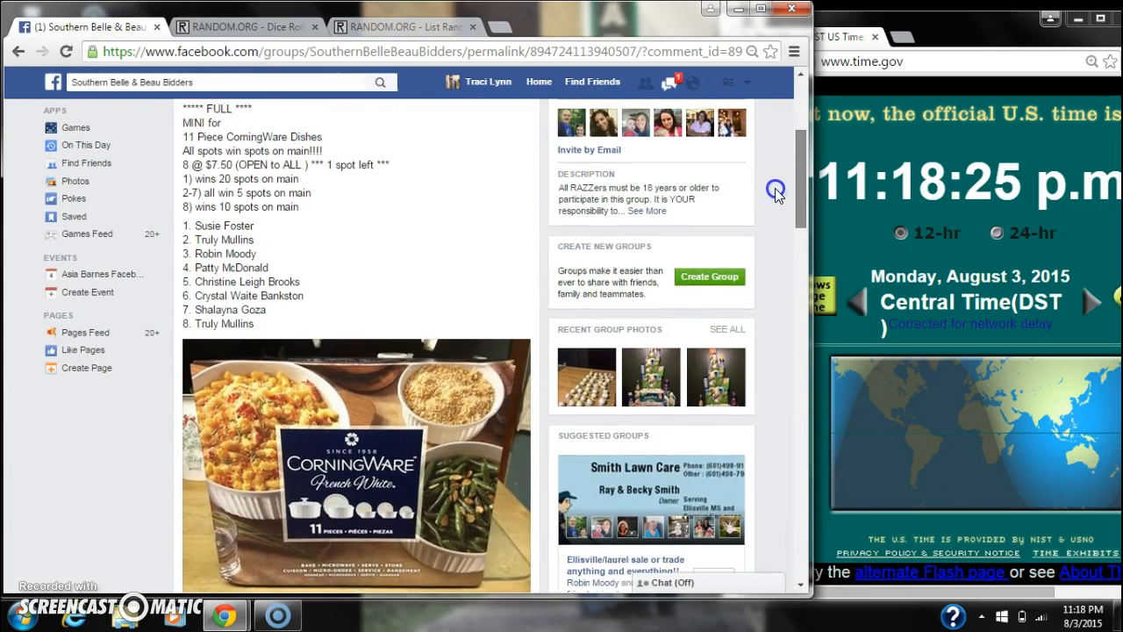
click(403, 27)
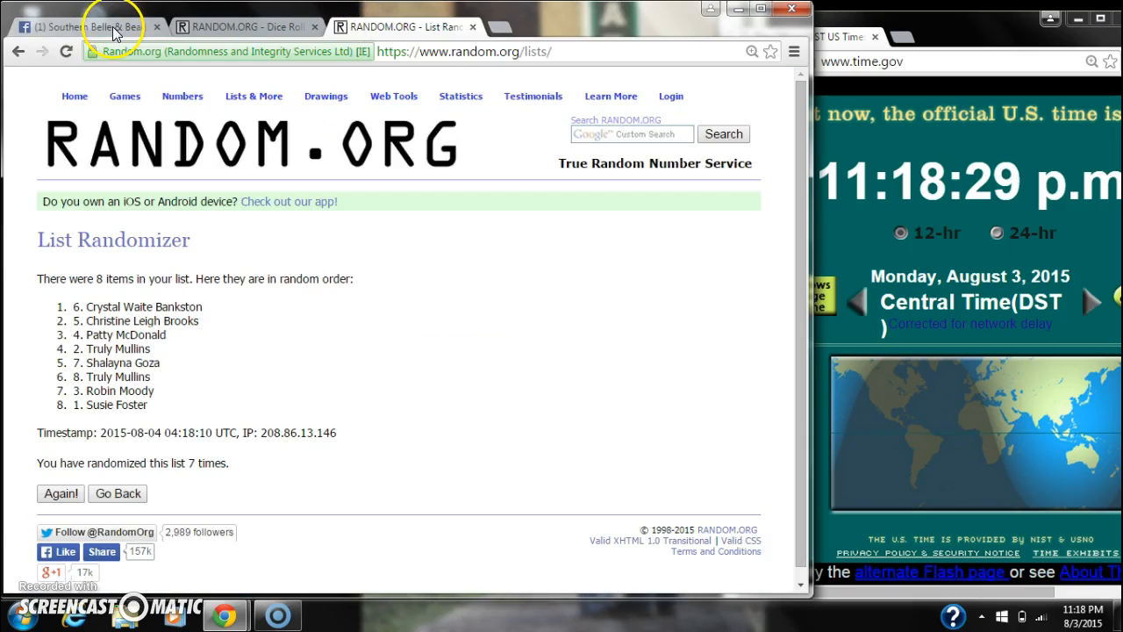
click(87, 26)
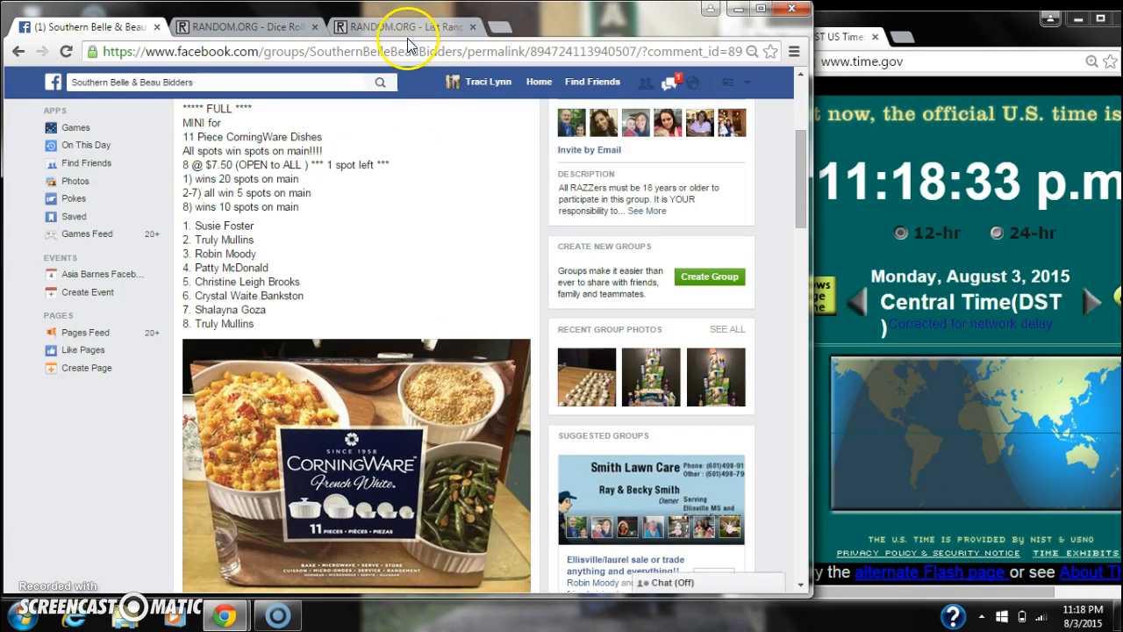
click(403, 27)
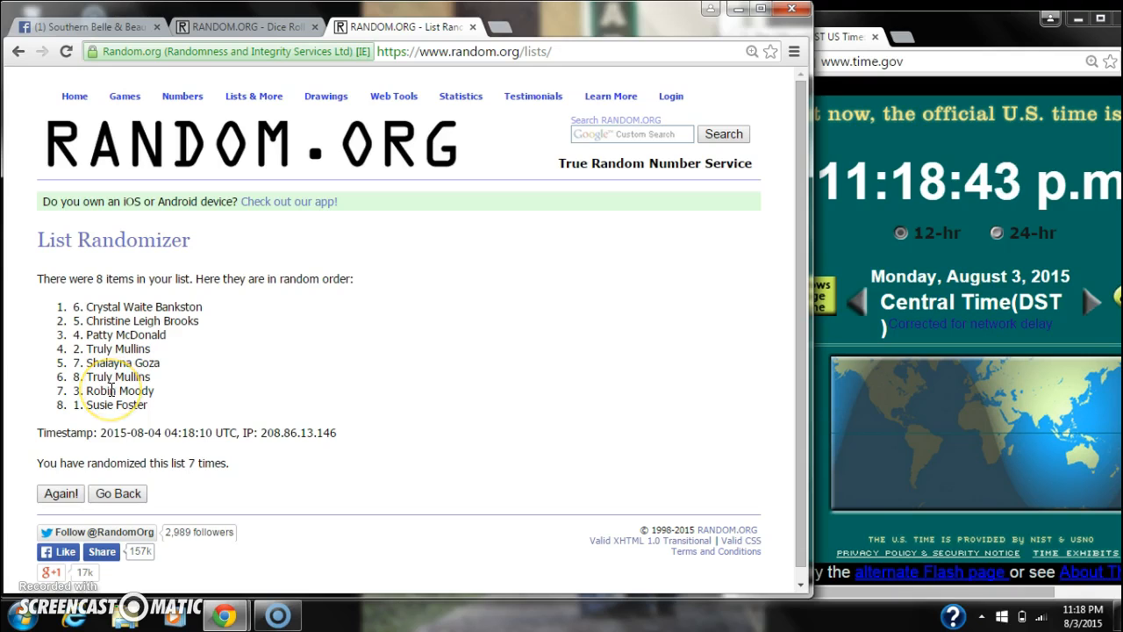
click(88, 27)
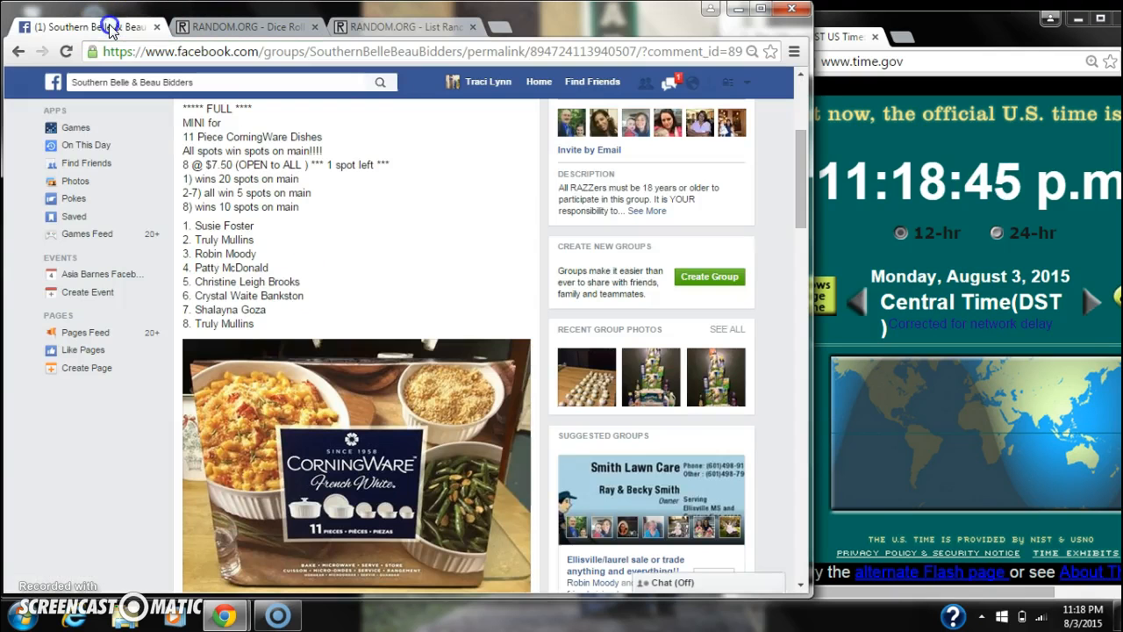
click(400, 26)
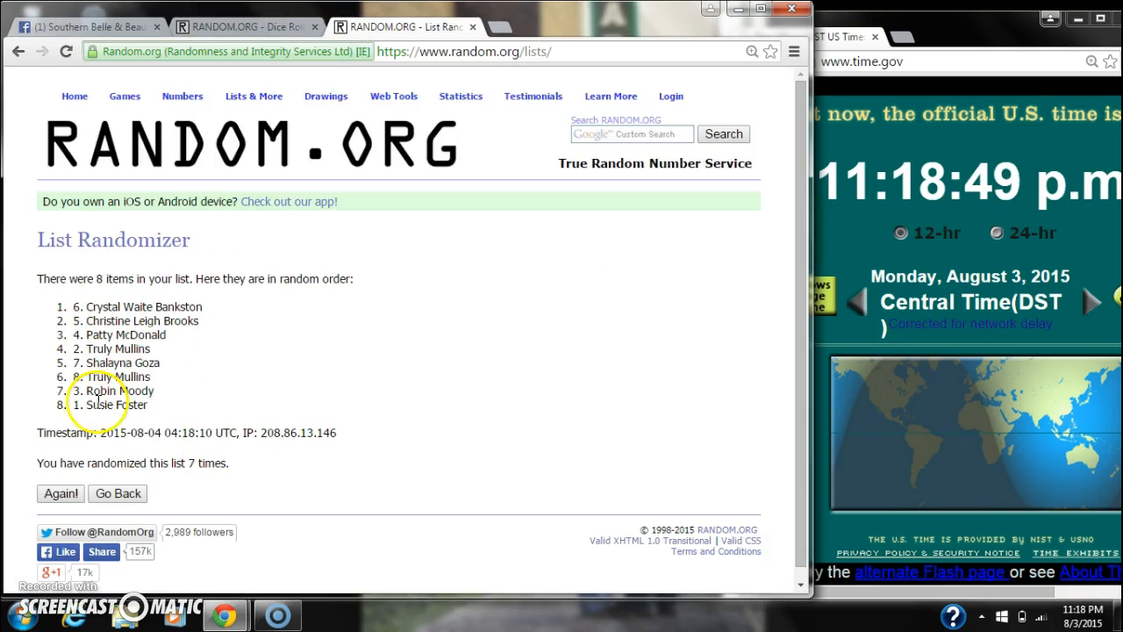
- Post a 'done' comment on the Facebook group post and return to the shuffled list
click(88, 26)
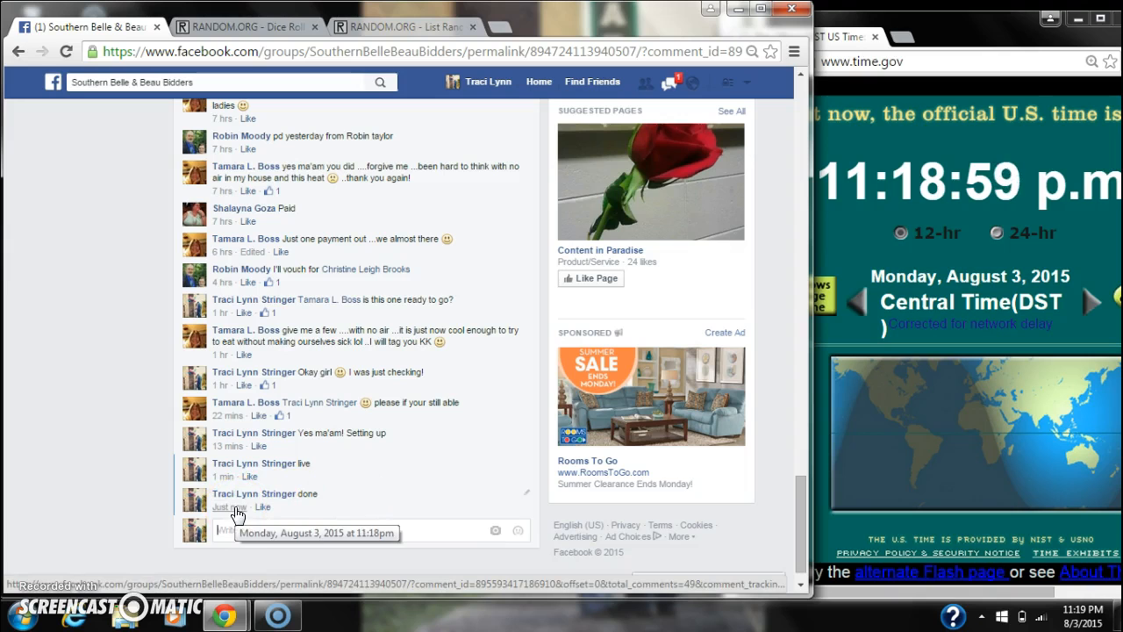
click(1074, 616)
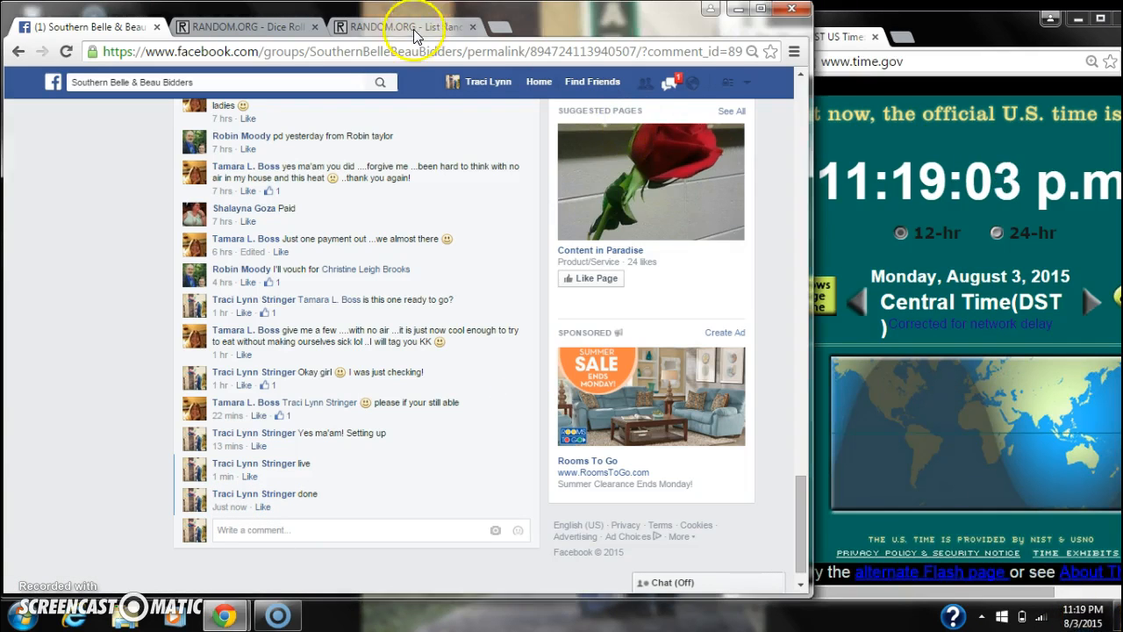
click(400, 26)
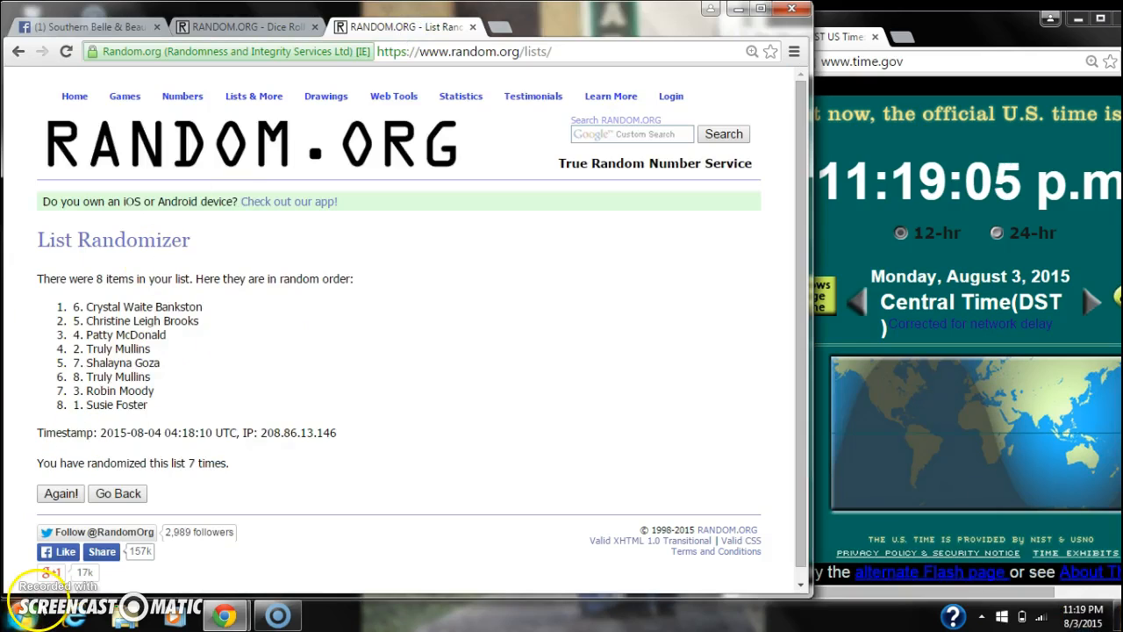